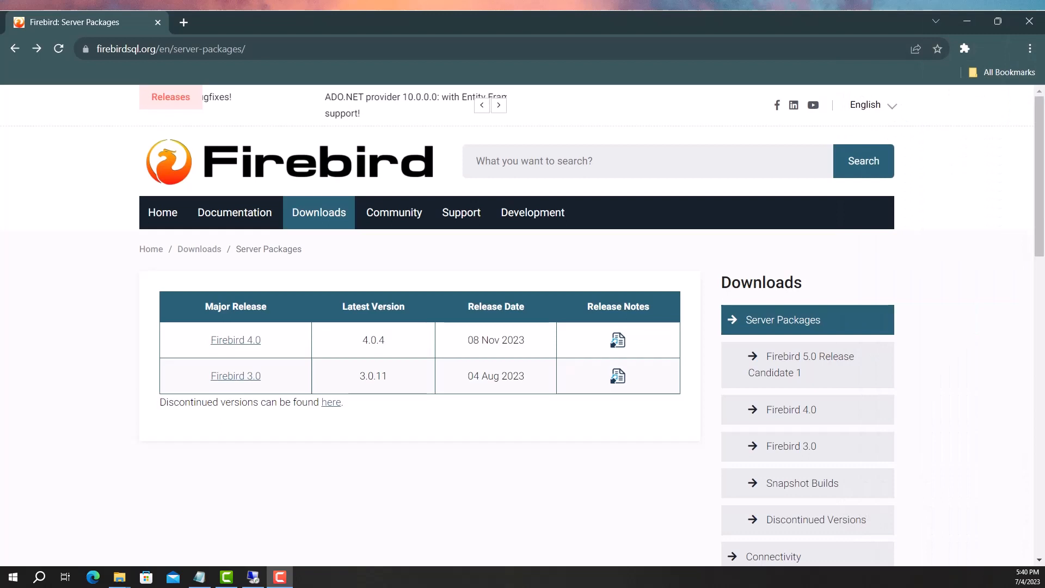
Step: Choose the Firebird 3.0 server package from the Server Packages page
left_click(167, 48)
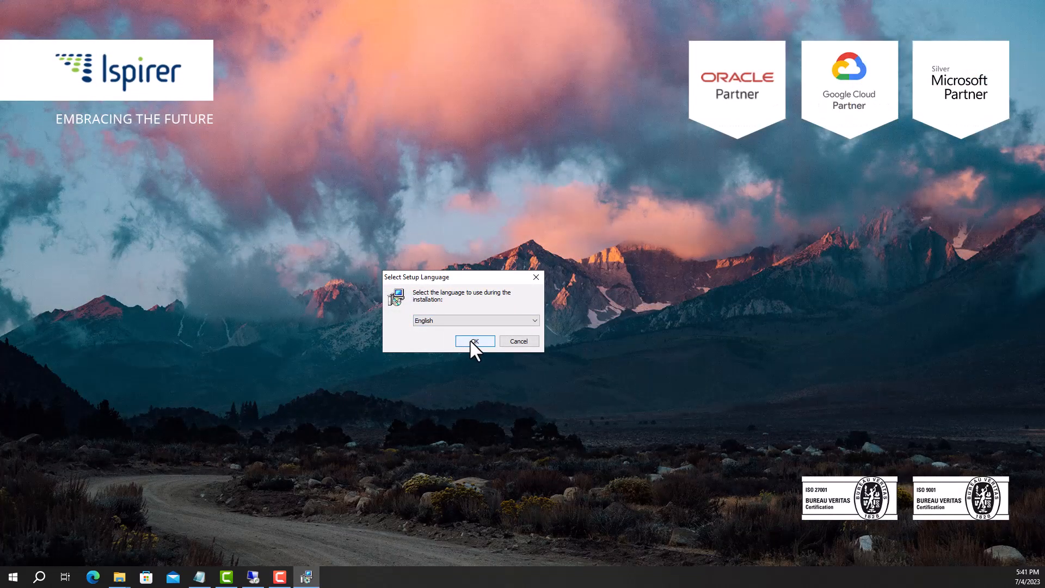
Step: Confirm English and keep the default folder, full server and tools components, and shortcut folder
left_click(474, 340)
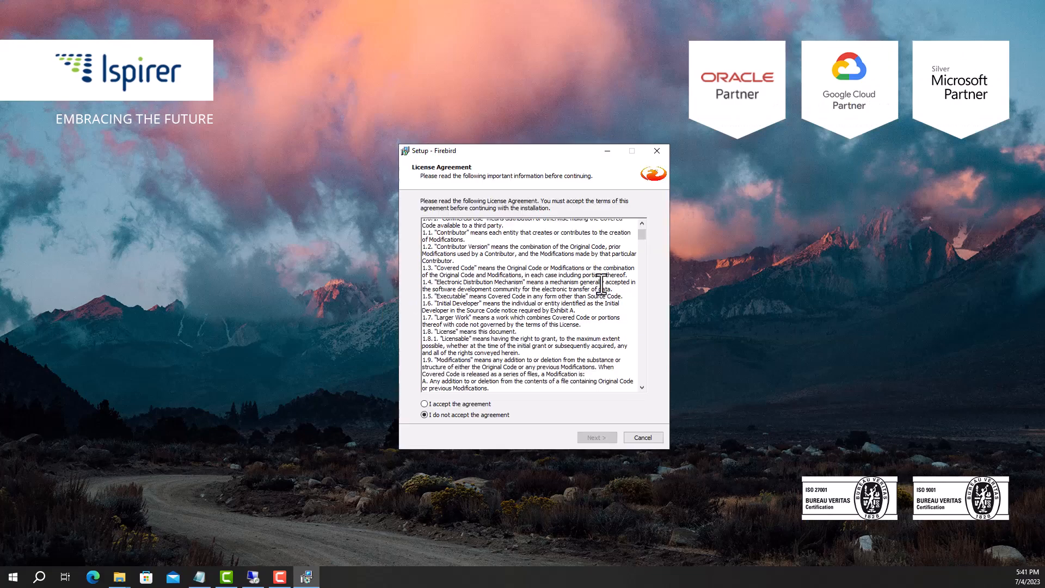
scroll("down", 3)
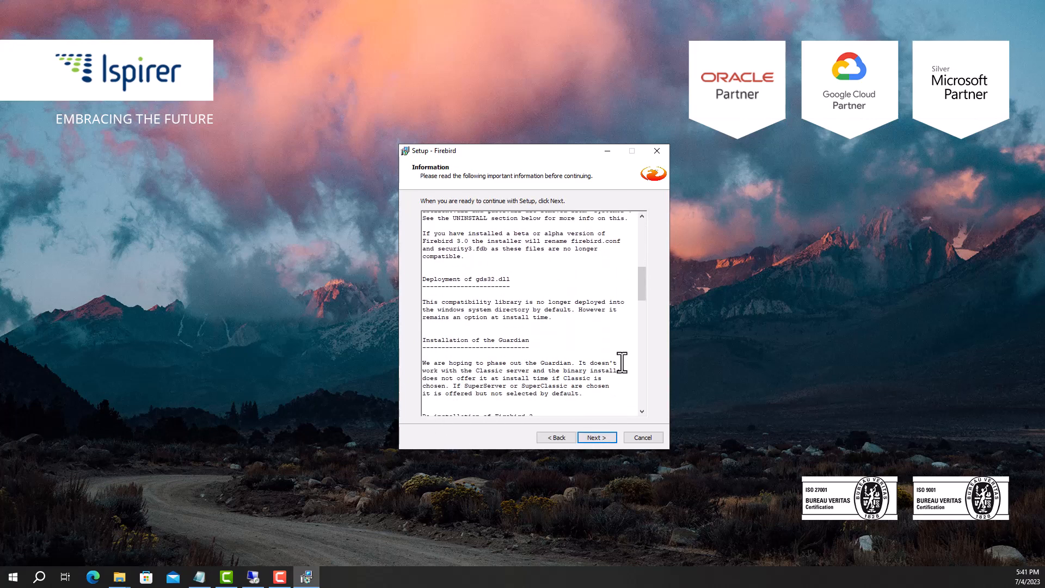
scroll("down", 3)
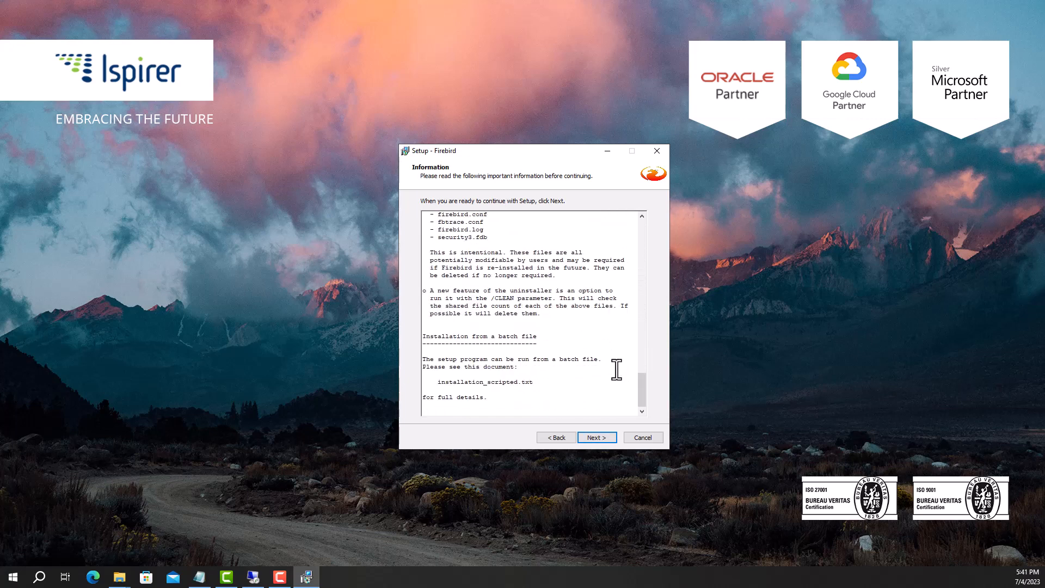
left_click(595, 437)
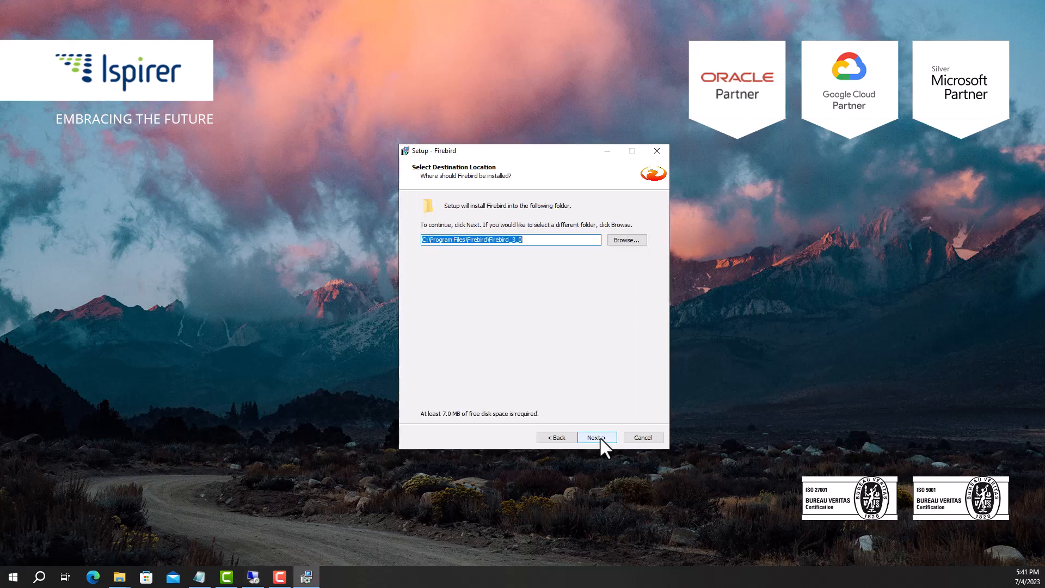
left_click(594, 437)
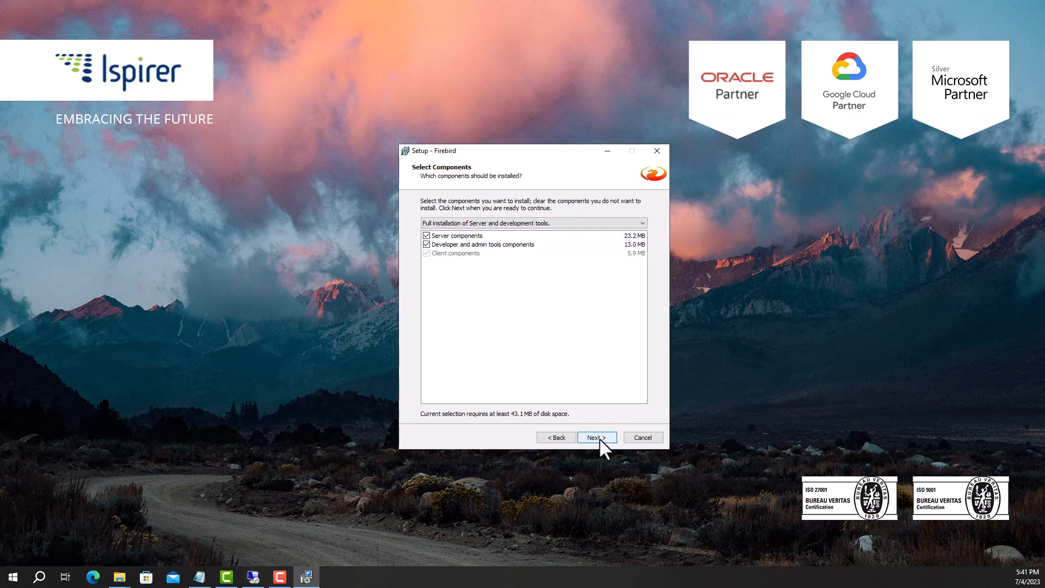
left_click(595, 437)
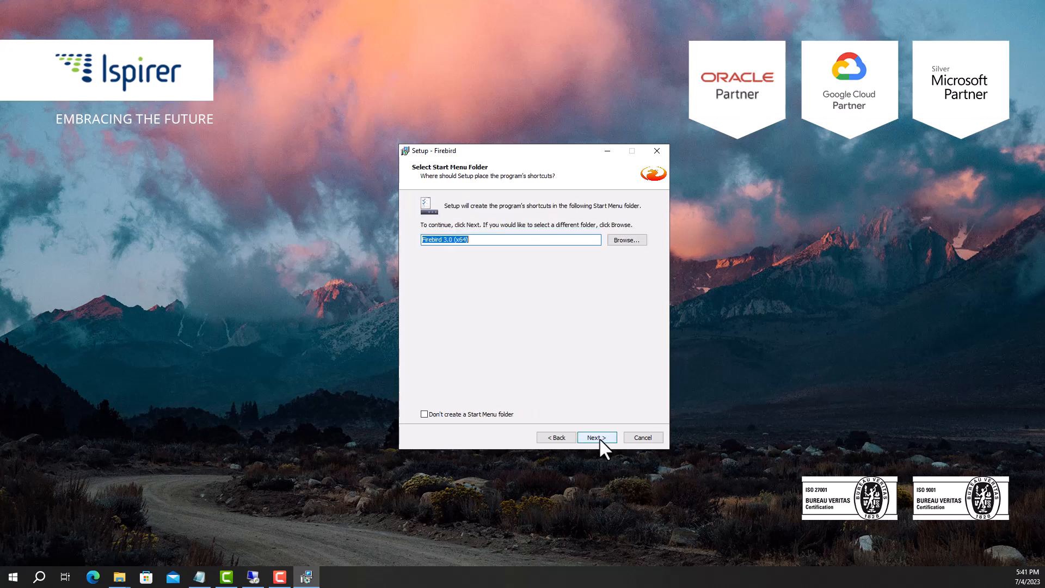
left_click(595, 437)
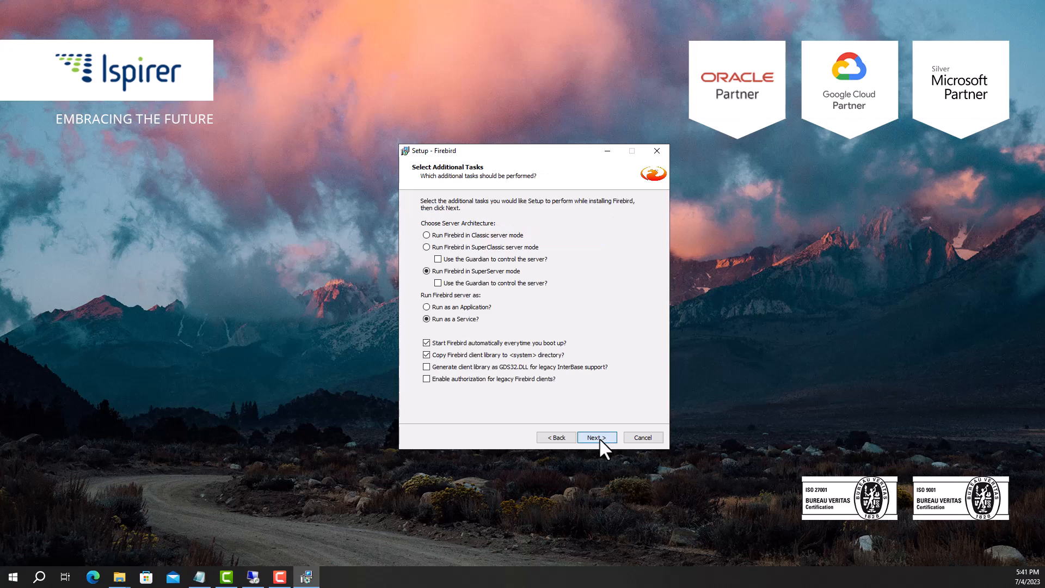
Step: Install Firebird 3.0 in SuperServer service mode with a SYSDBA password, then finish setup
left_click(594, 437)
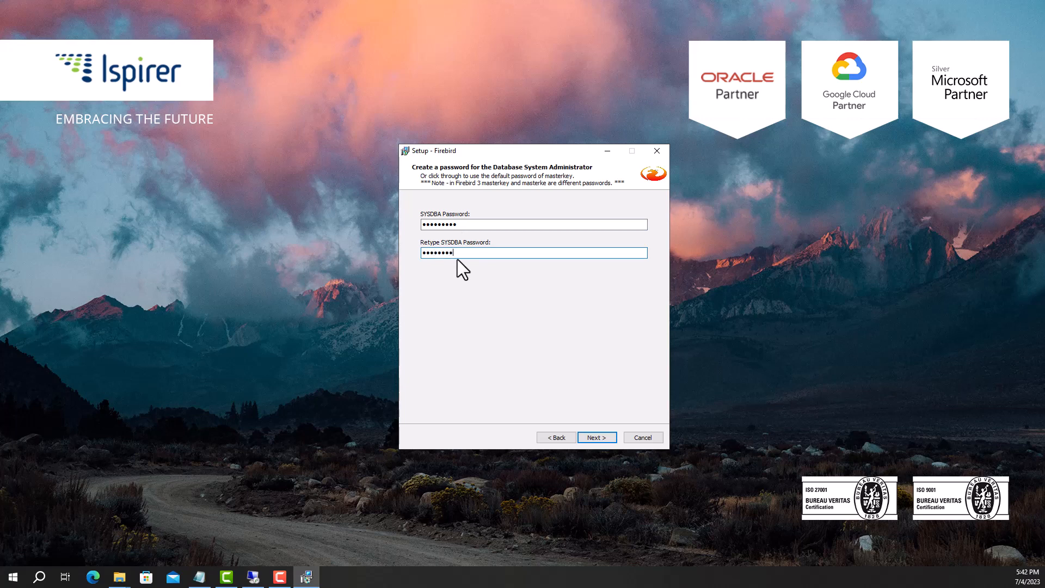
left_click(596, 437)
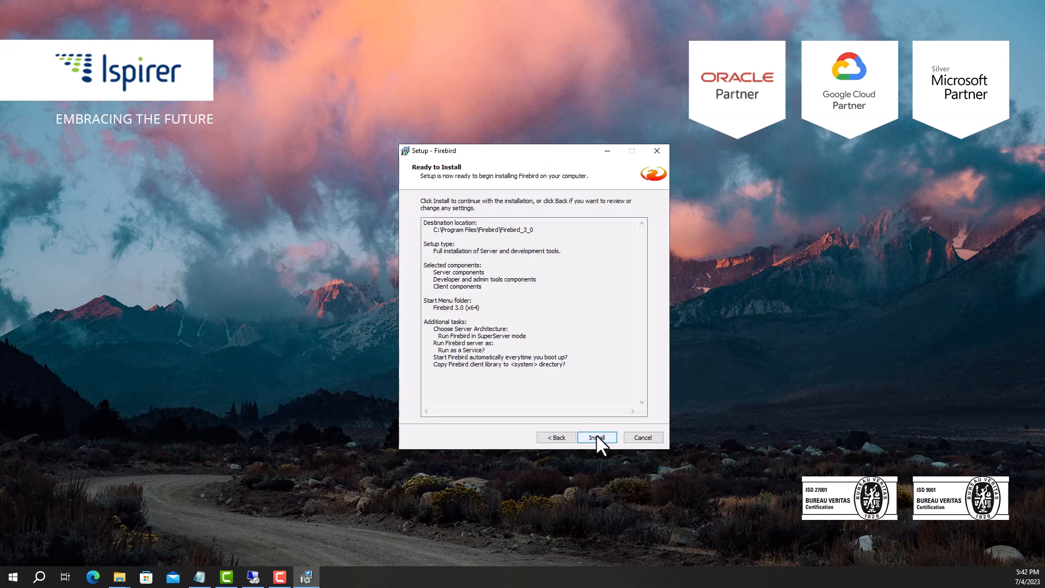
left_click(595, 437)
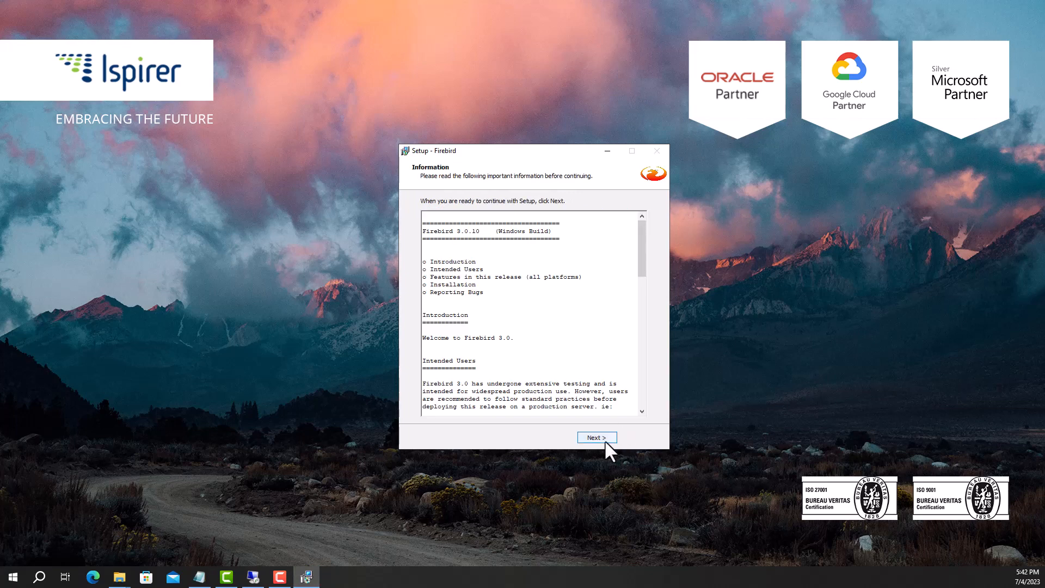
left_click(595, 437)
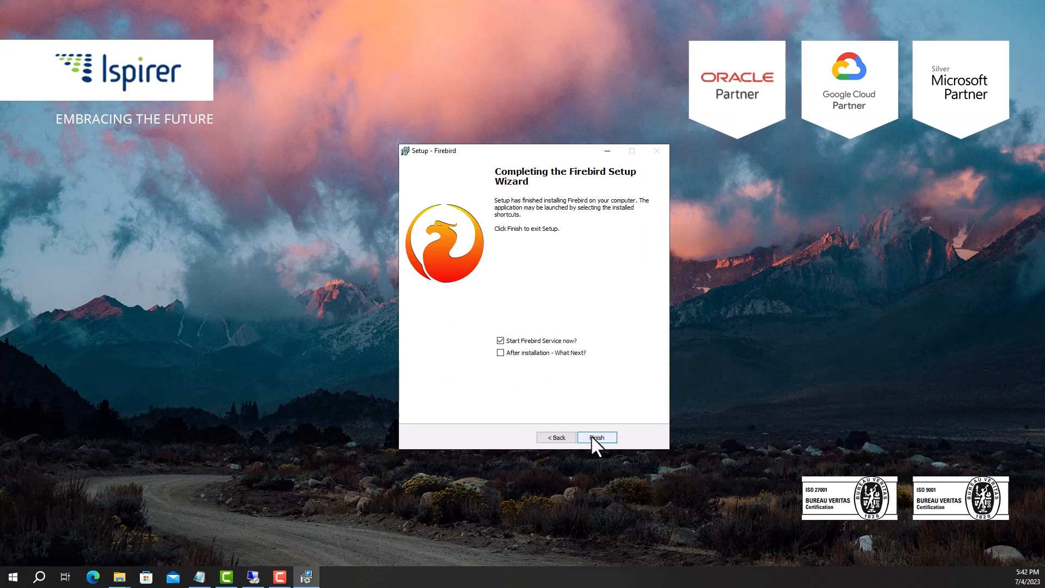
left_click(595, 437)
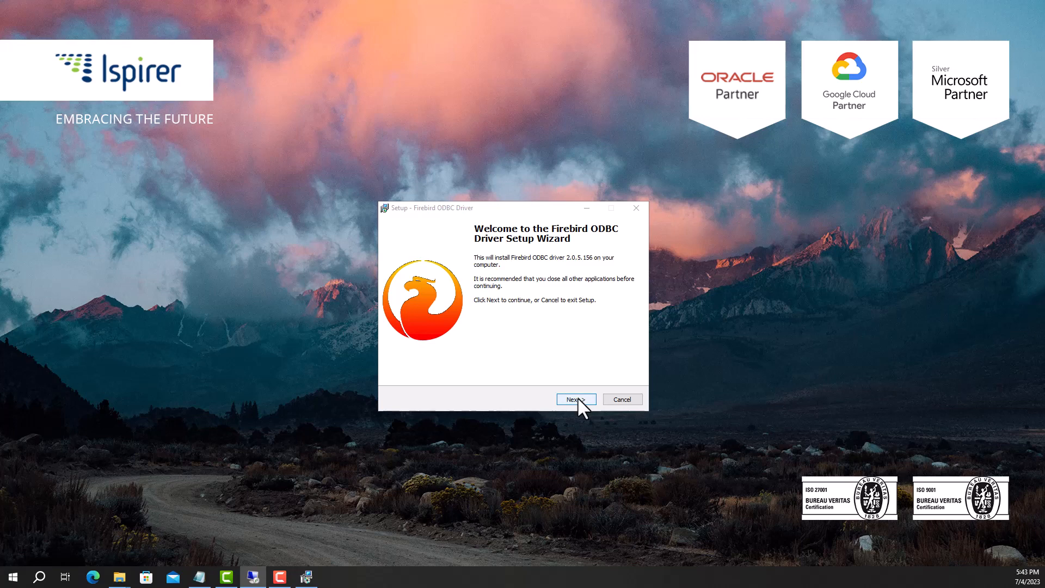
Step: Accept the license and install the Firebird ODBC driver as a developer install, skipping Readme.txt
left_click(575, 398)
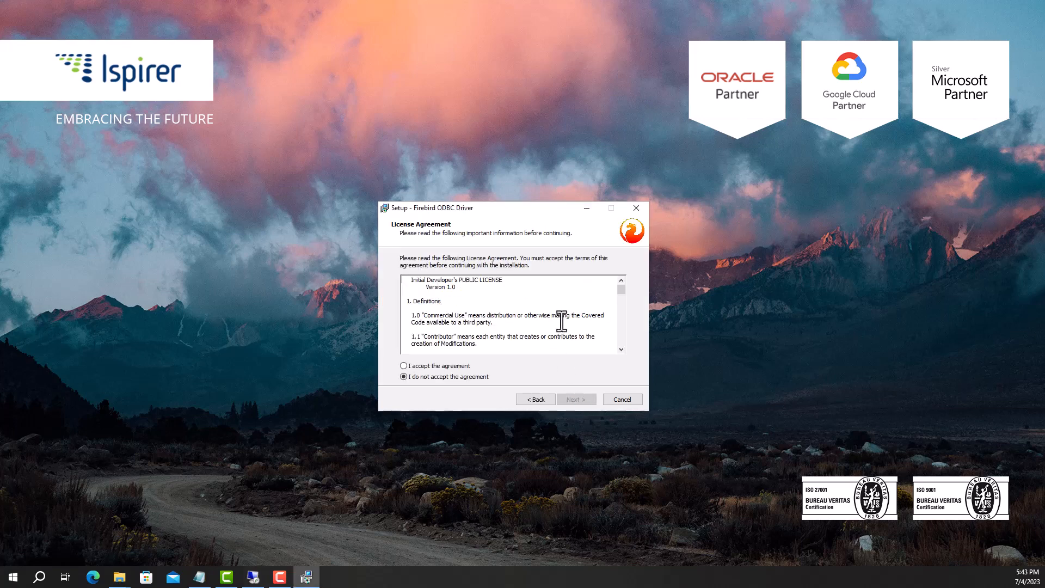
scroll("down", 3)
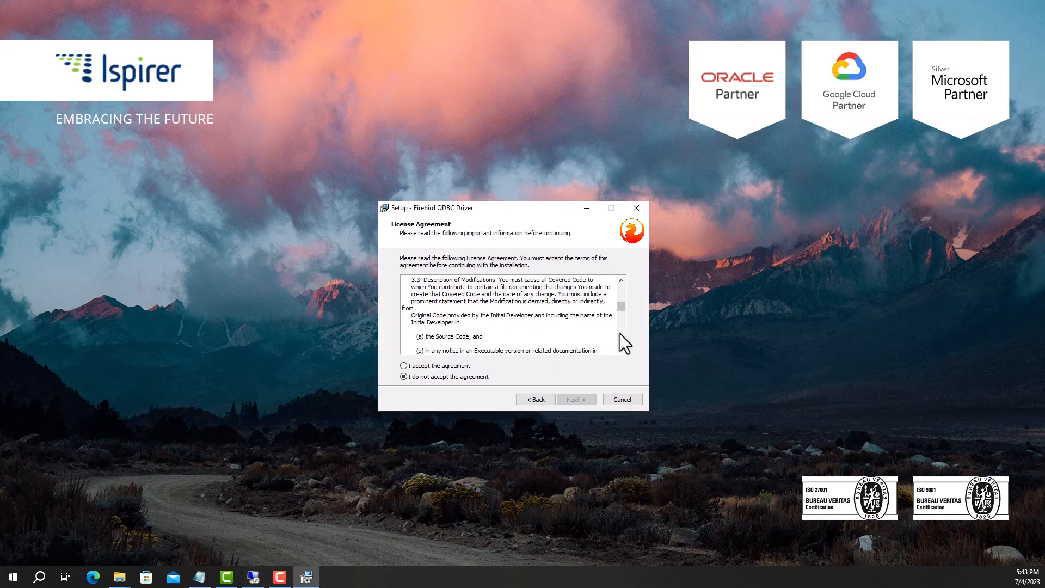
scroll("down", 3)
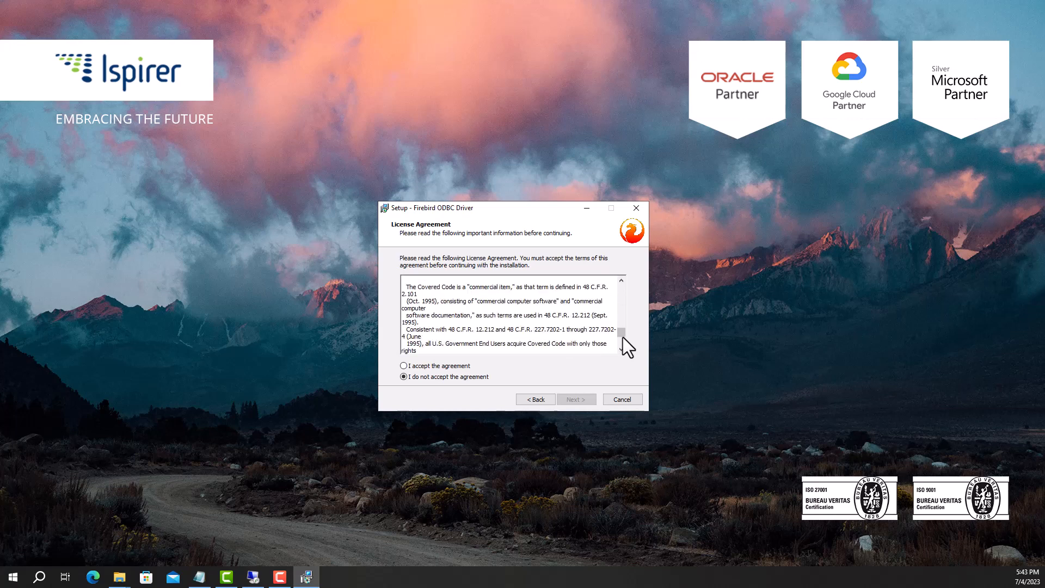
left_click(404, 365)
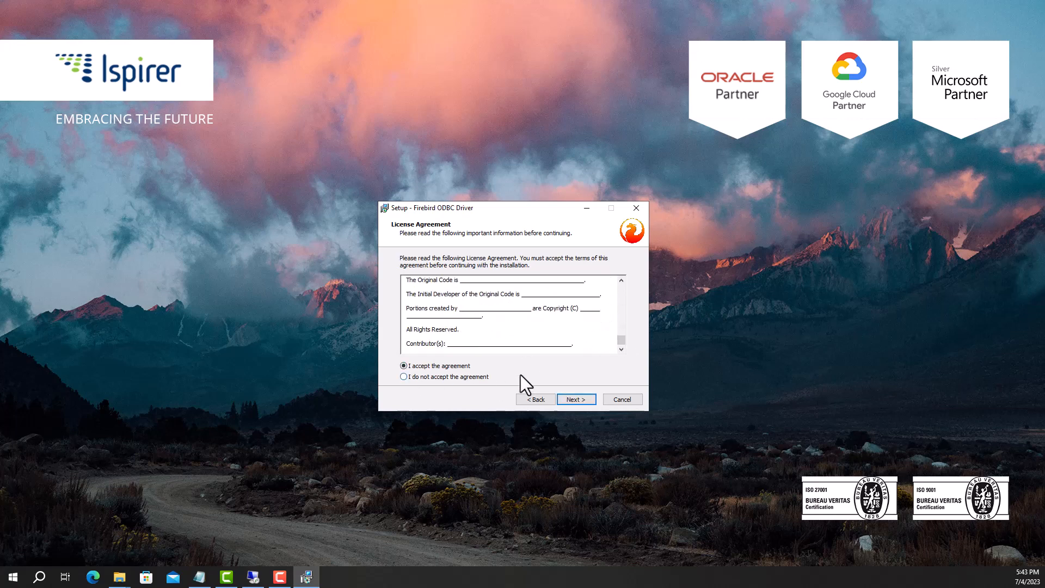
left_click(575, 399)
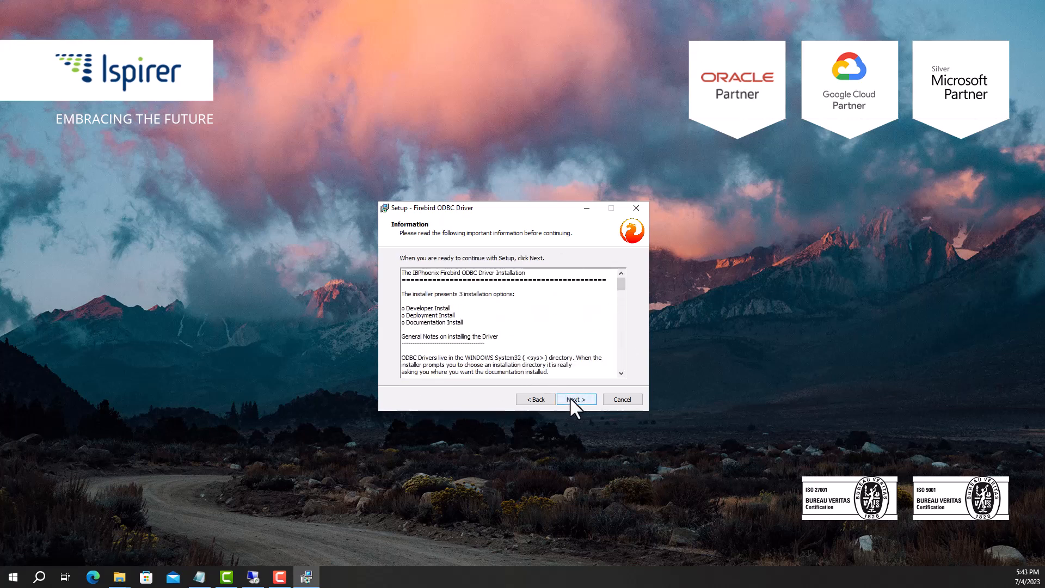
left_click(574, 398)
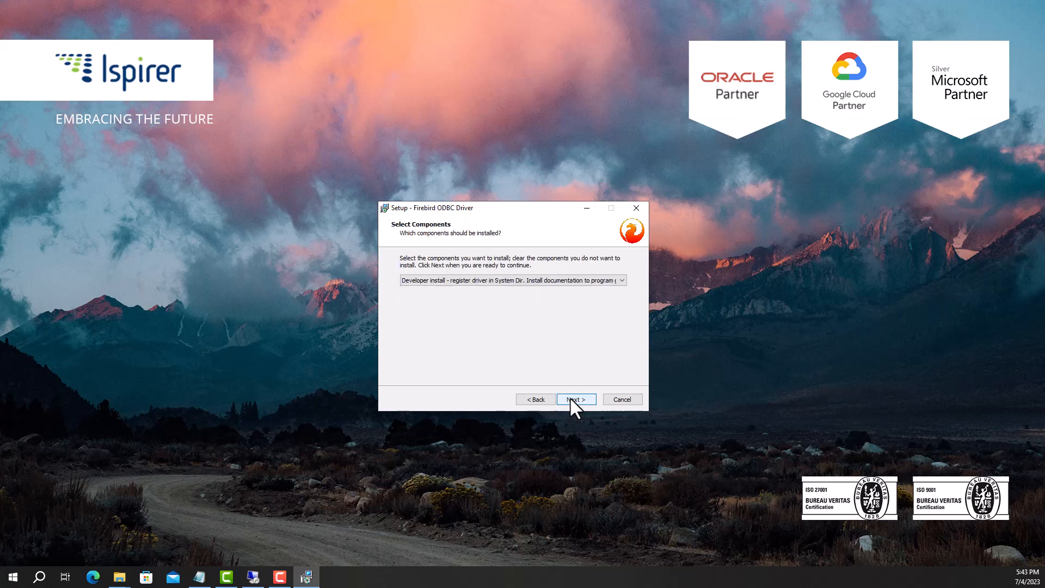
left_click(575, 398)
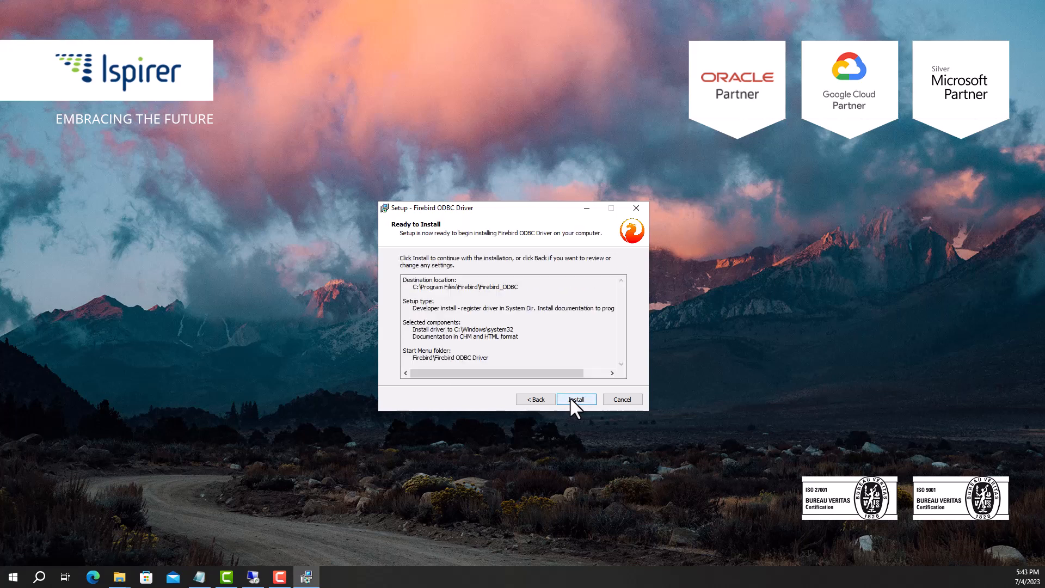
left_click(575, 399)
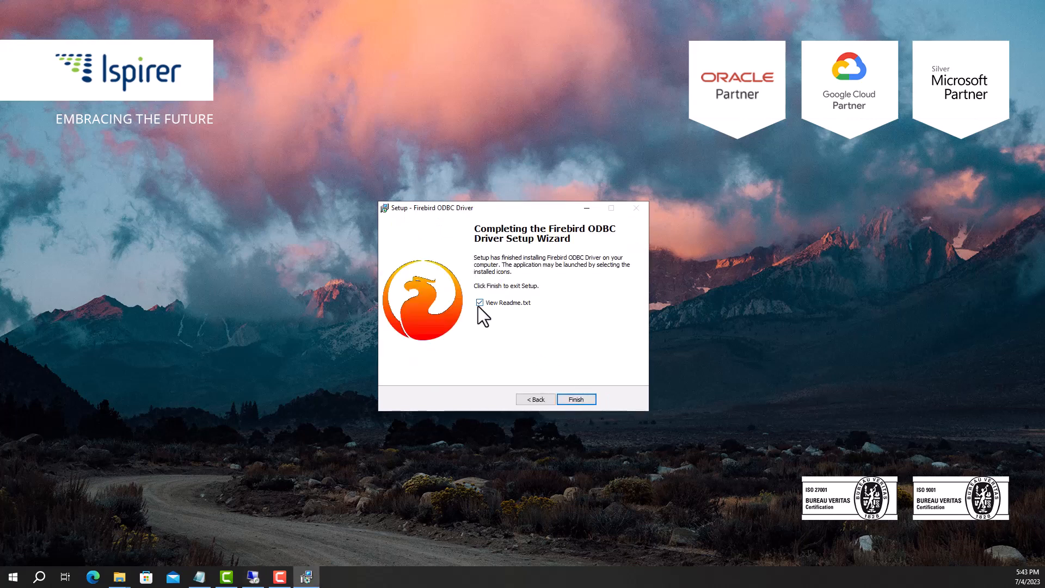
left_click(478, 302)
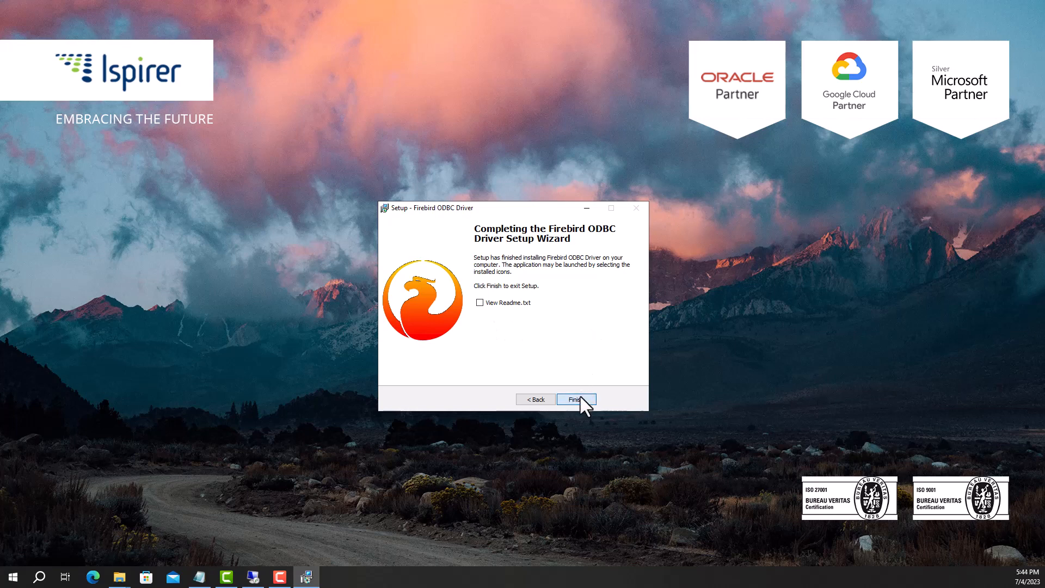
left_click(575, 398)
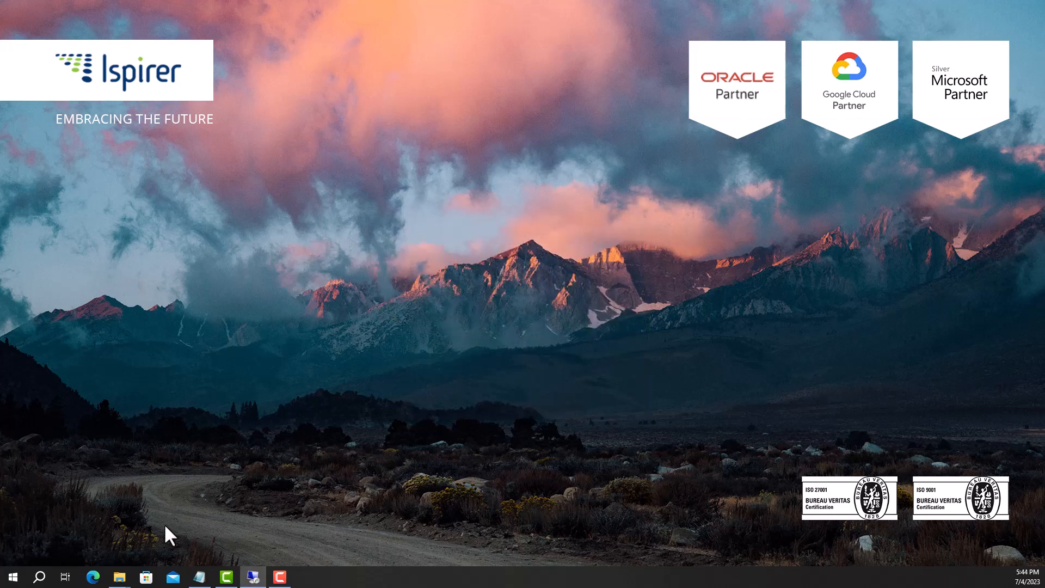
Step: Launch ODBC Data Source Administrator and add a System DSN with the Firebird/InterBase(r) driver
left_click(12, 577)
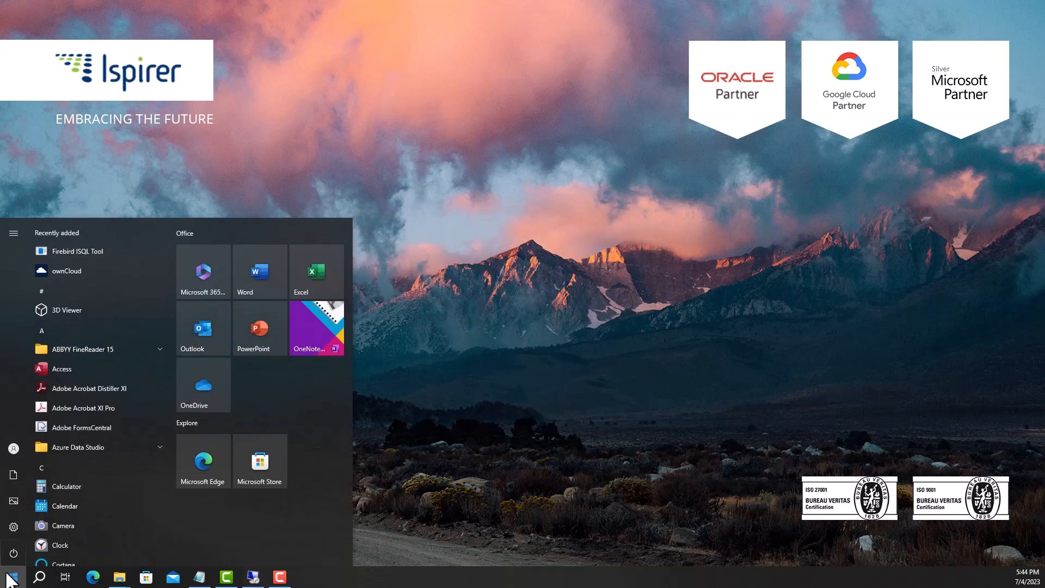
left_click(306, 576)
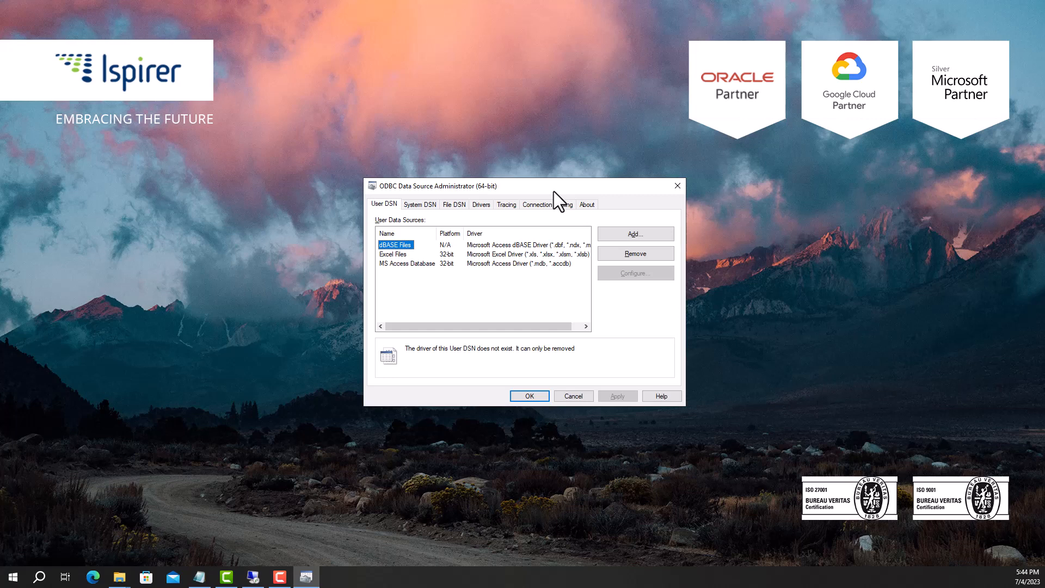
left_click(419, 204)
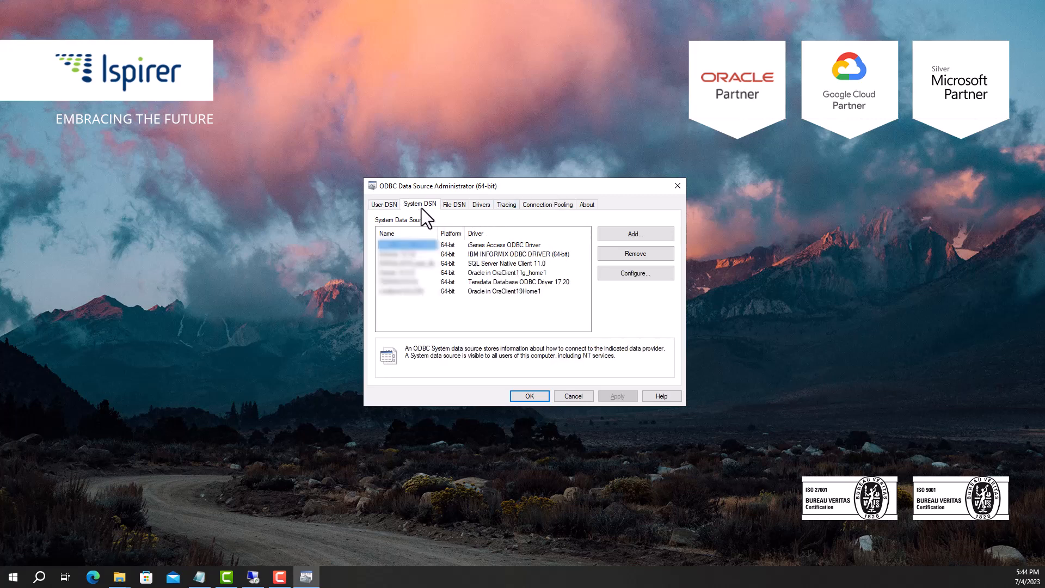
left_click(633, 233)
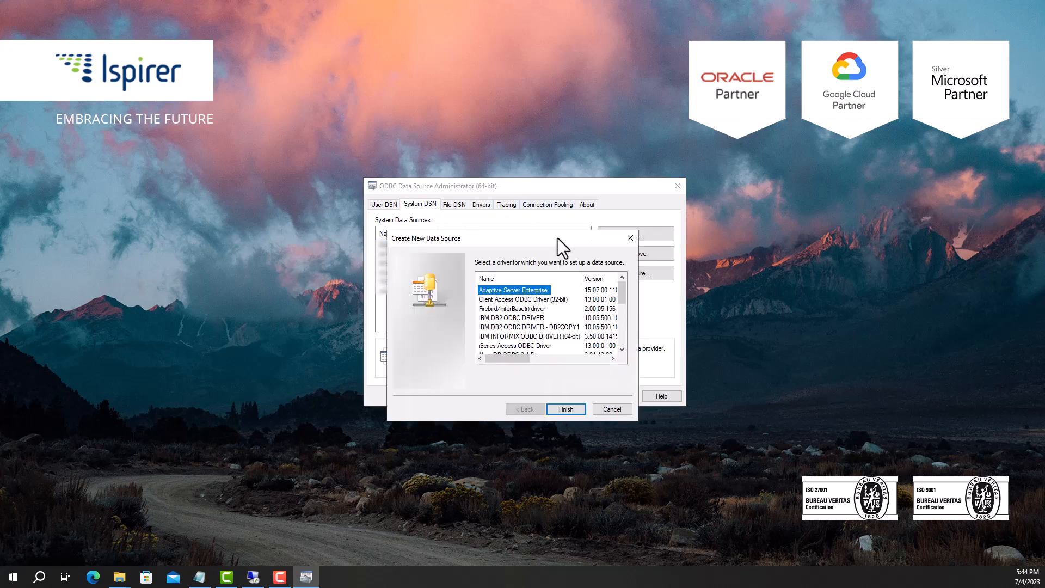
mouse_move(510, 319)
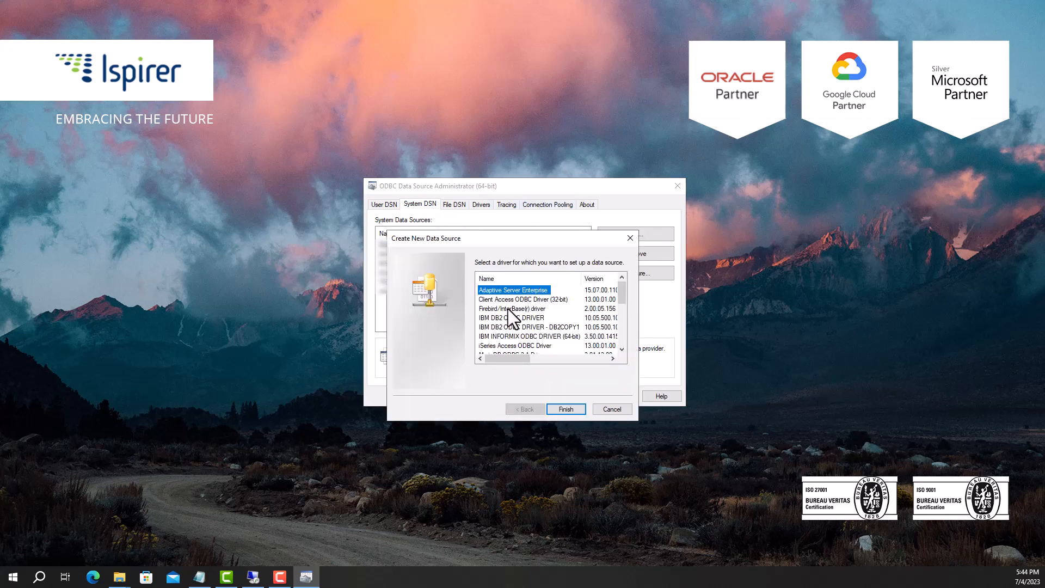
left_click(512, 308)
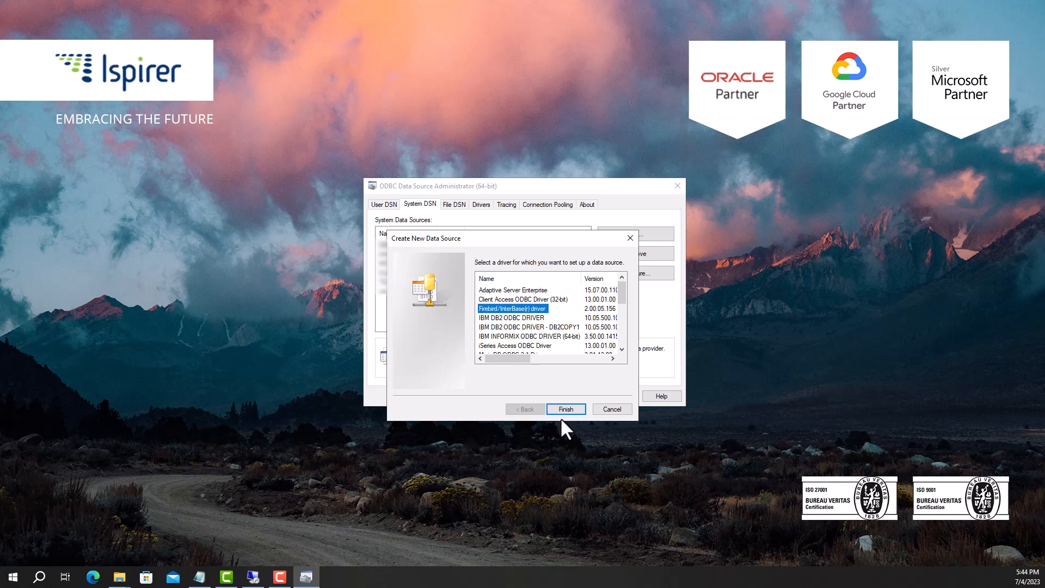
Step: Name the DSN FIREBIRD_3.0_TEST and set its client to fbclient.dll in Firebird_3_0
left_click(565, 409)
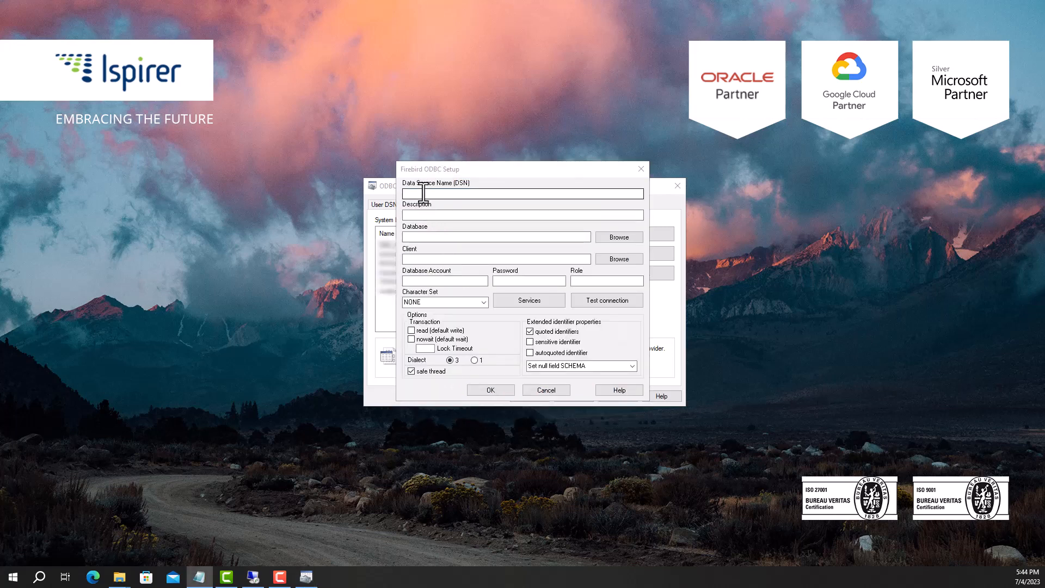
type("FIREBIRD_3.0_TEST")
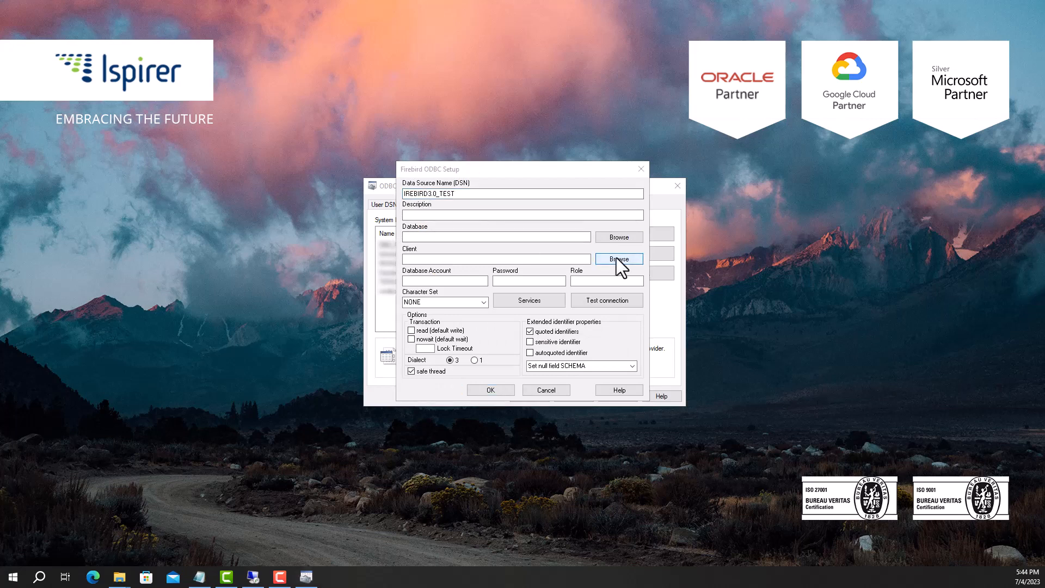
left_click(618, 259)
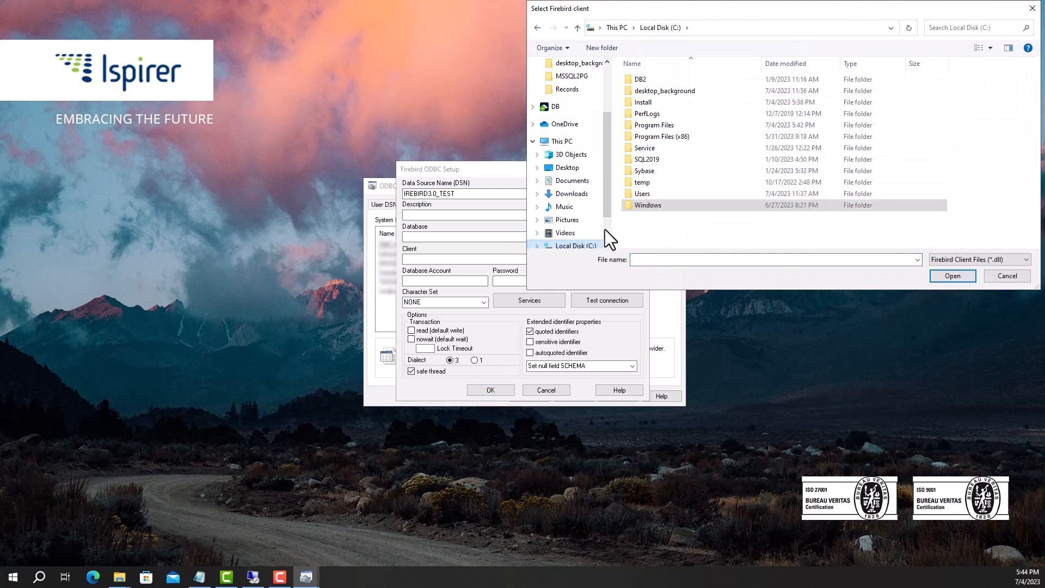
double_click(655, 125)
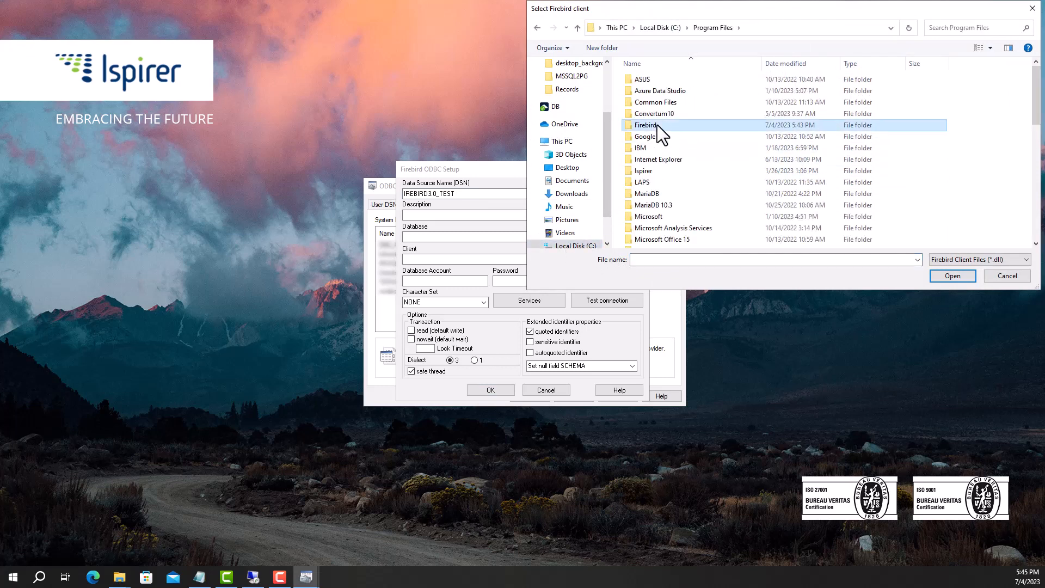
double_click(643, 125)
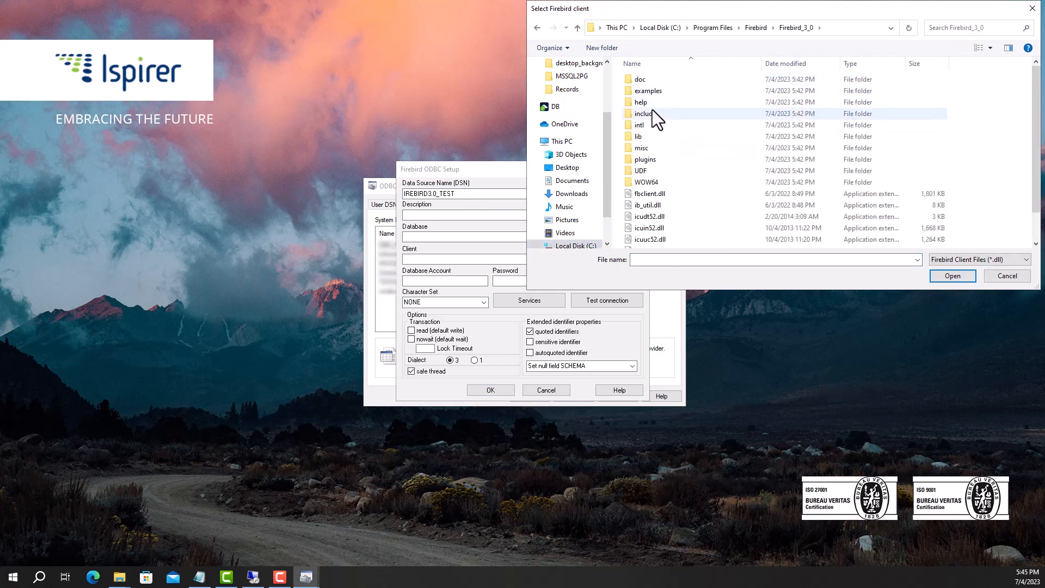
left_click(648, 193)
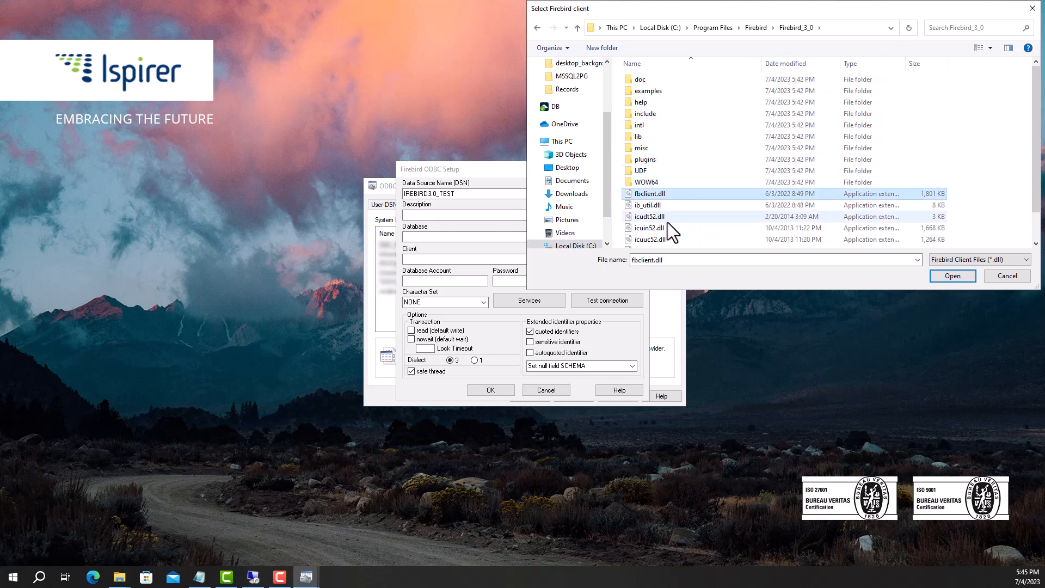
left_click(951, 275)
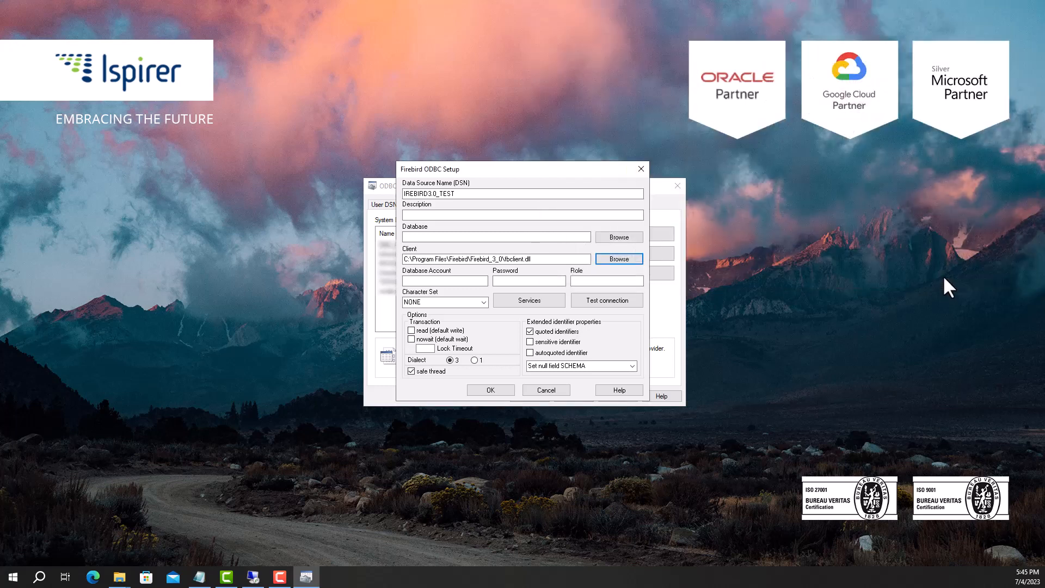
Step: Set the DSN database to TEST.FDB in the S: drive's BuildTestDB Vodafone folder
left_click(617, 237)
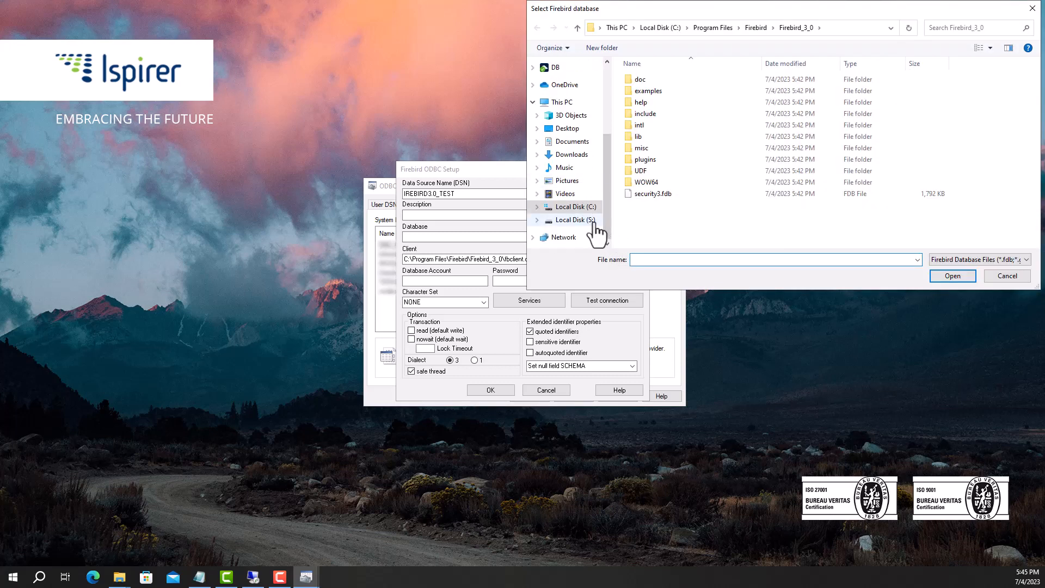
left_click(574, 220)
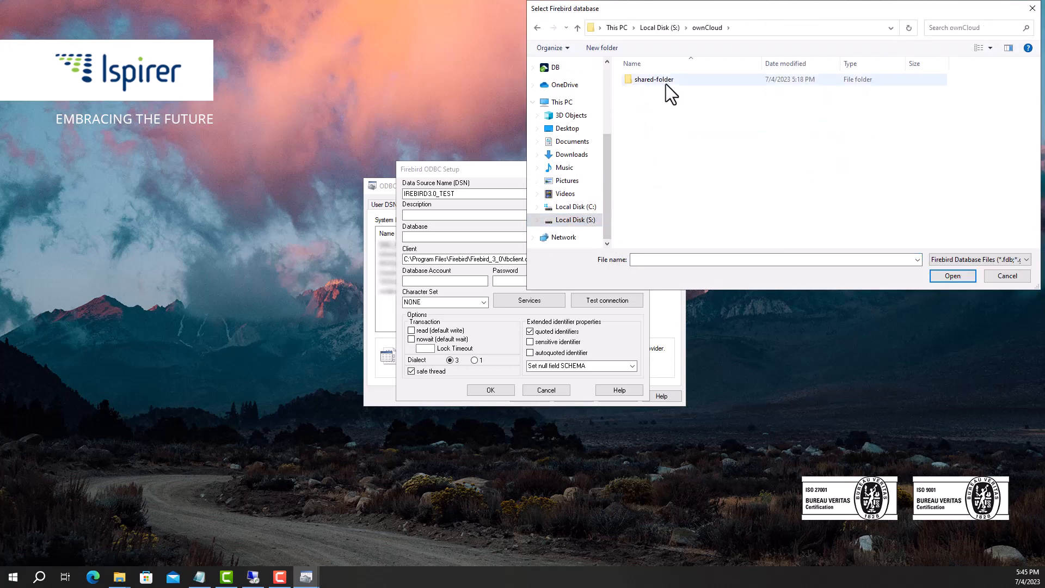
double_click(652, 80)
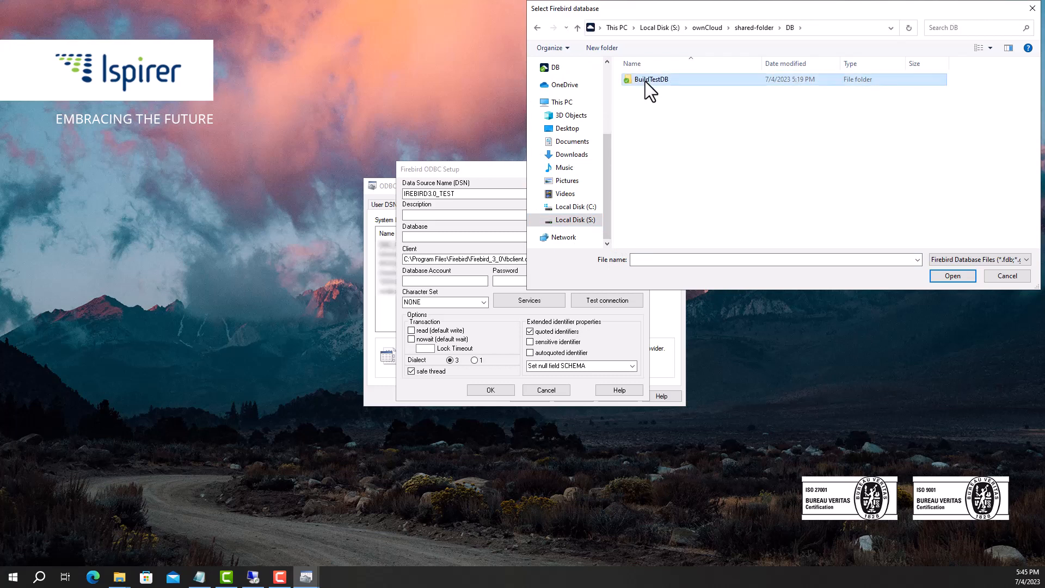
double_click(650, 80)
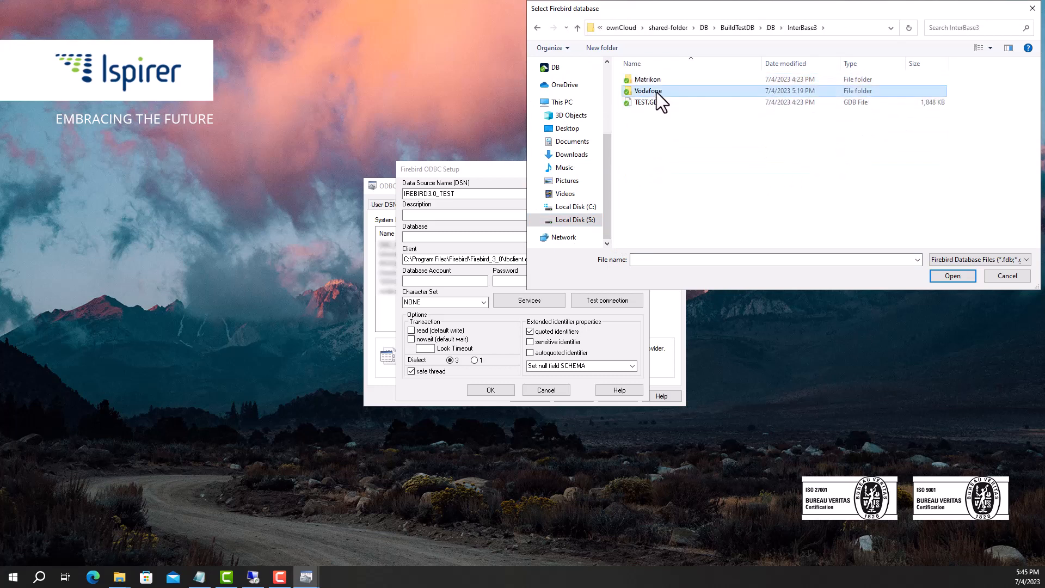
double_click(648, 91)
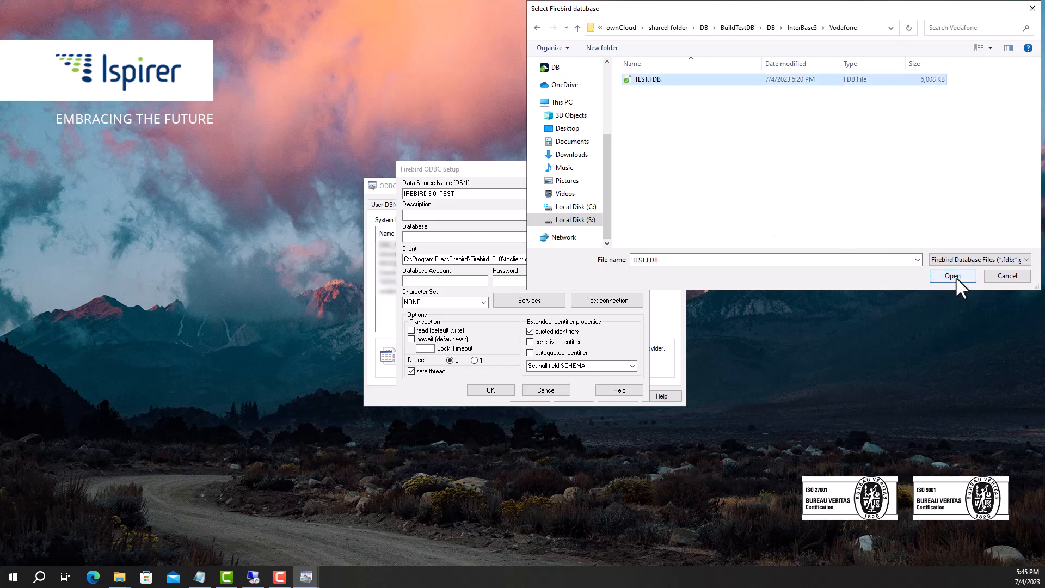
left_click(952, 276)
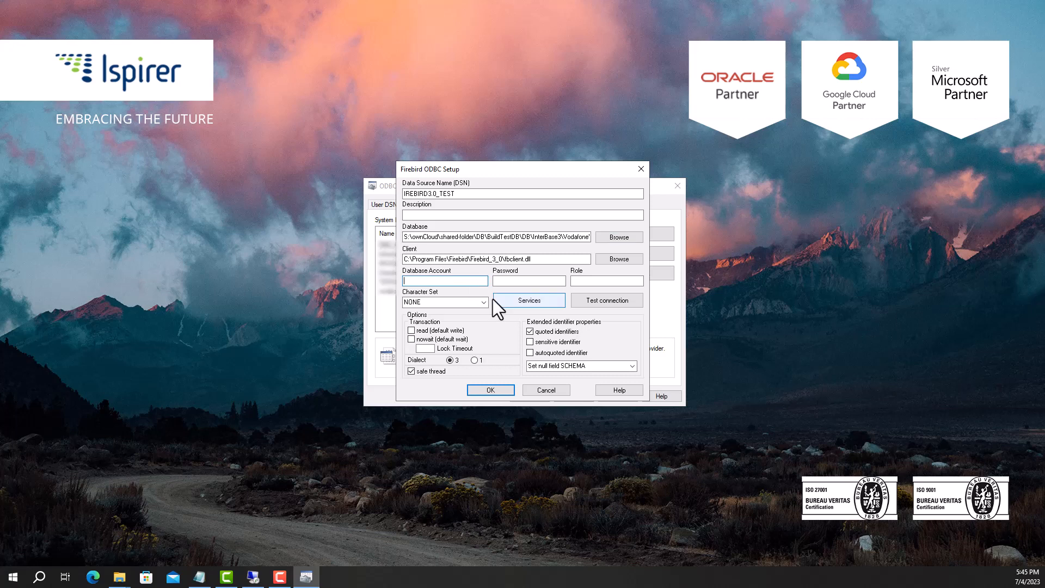
Step: Enter the SYSDBA account and confirm the test connection succeeds
type("SYSDBA")
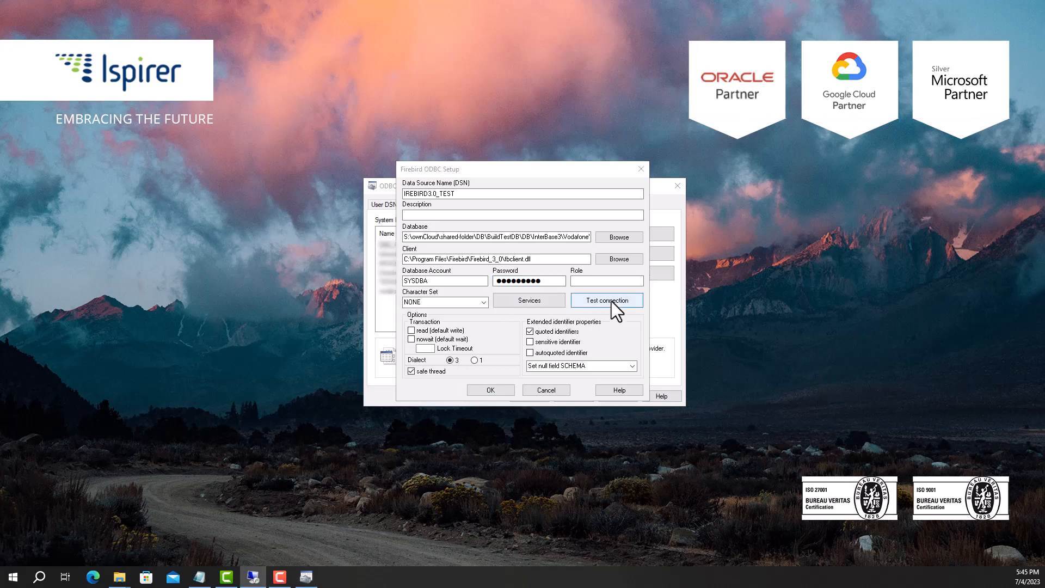
left_click(606, 300)
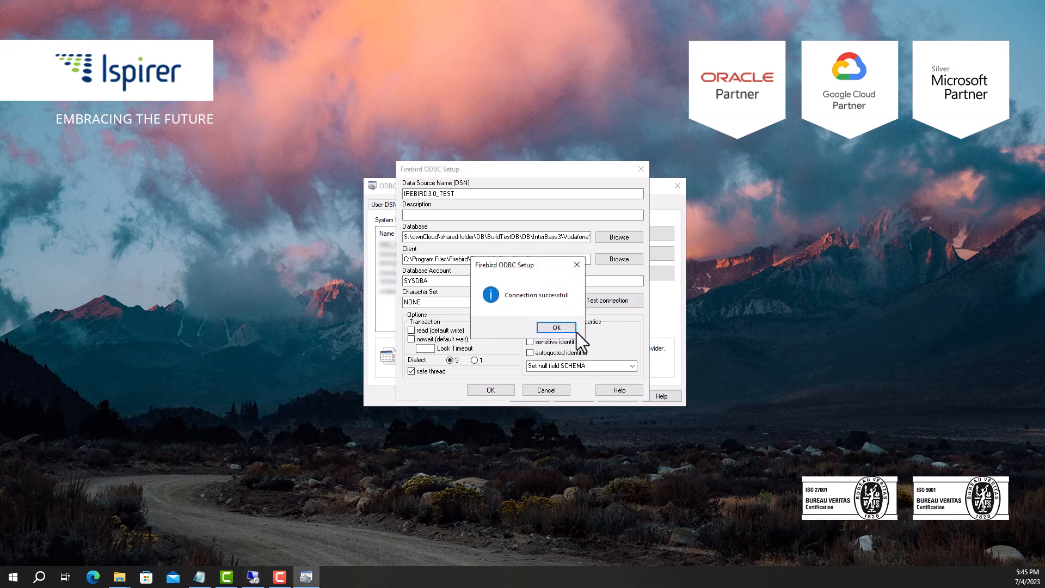
left_click(555, 327)
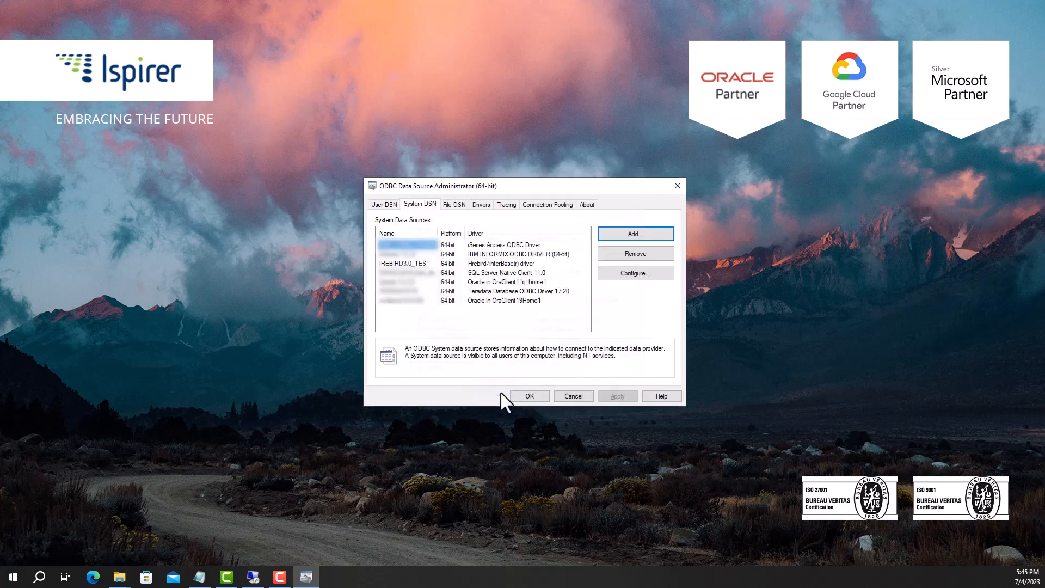
mouse_move(506, 404)
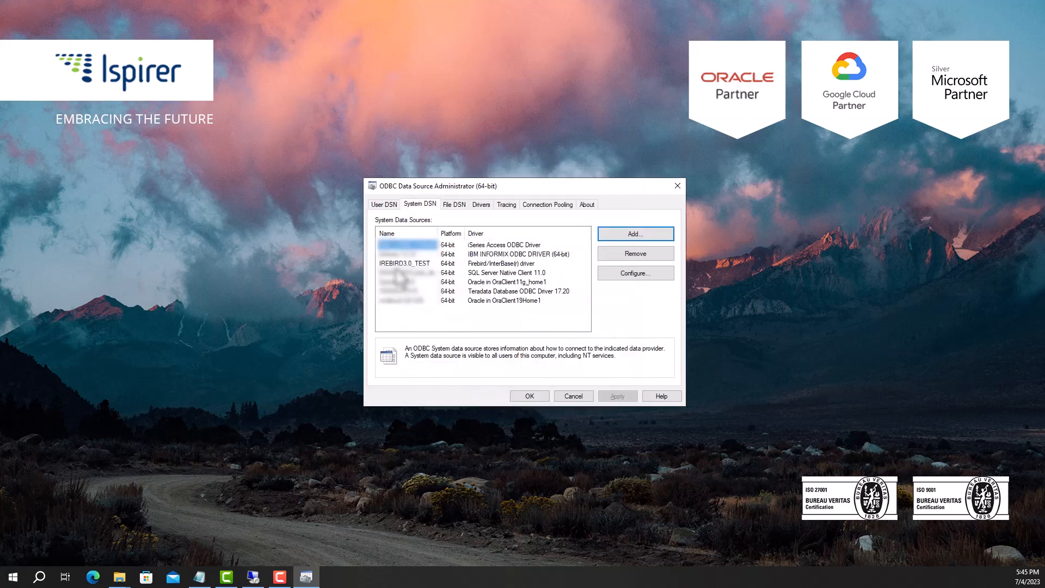
left_click(405, 262)
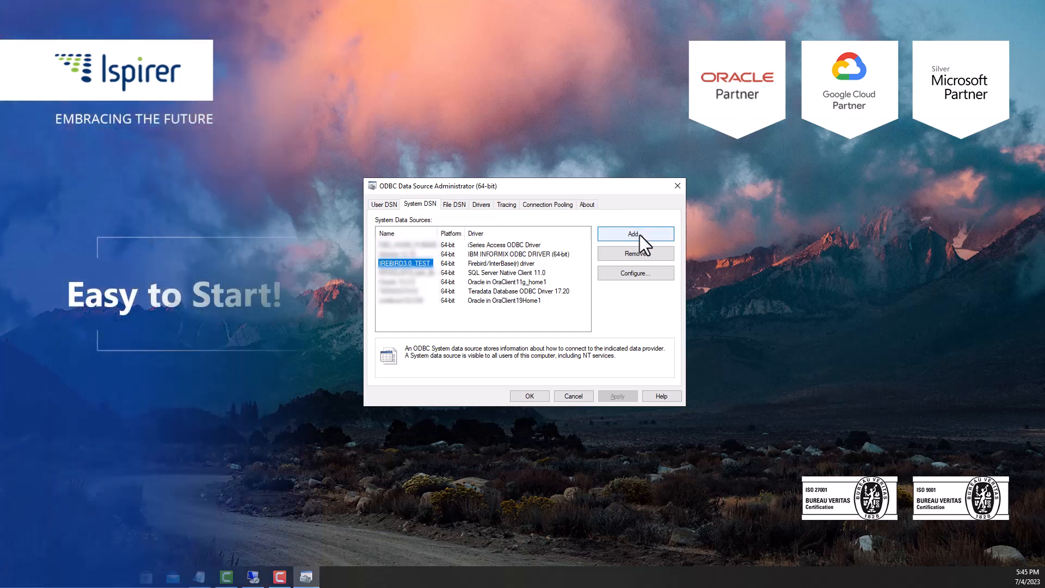